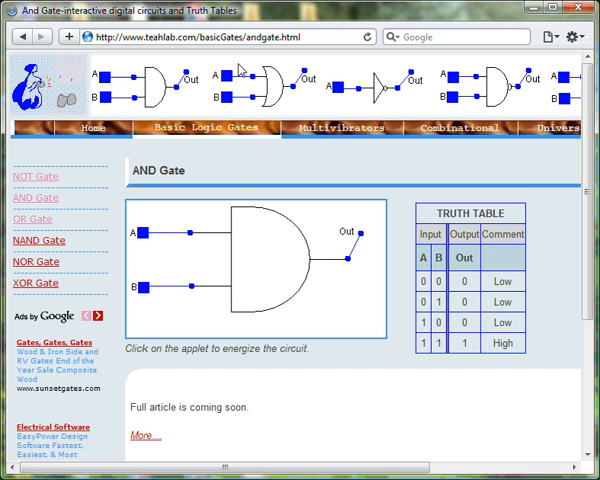
mouse_move(192, 250)
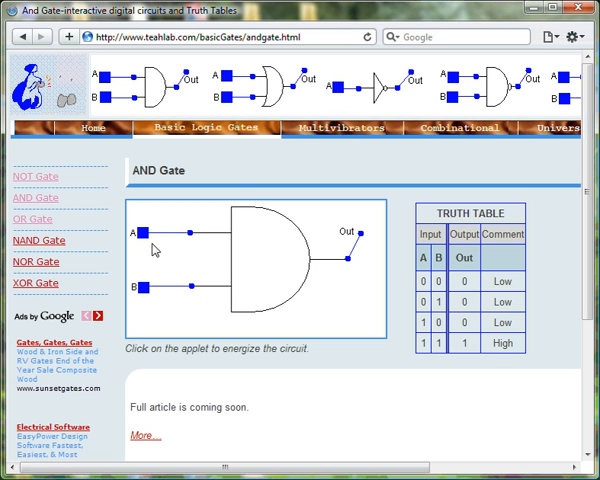
Step: Switch input A high while B stays low, keeping the AND output low
left_click(146, 232)
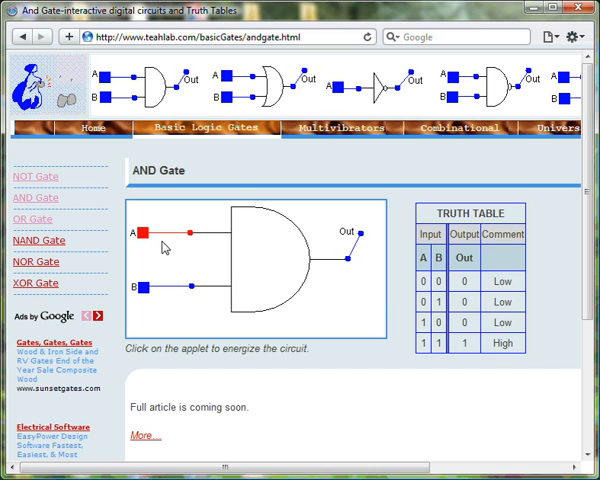
mouse_move(160, 246)
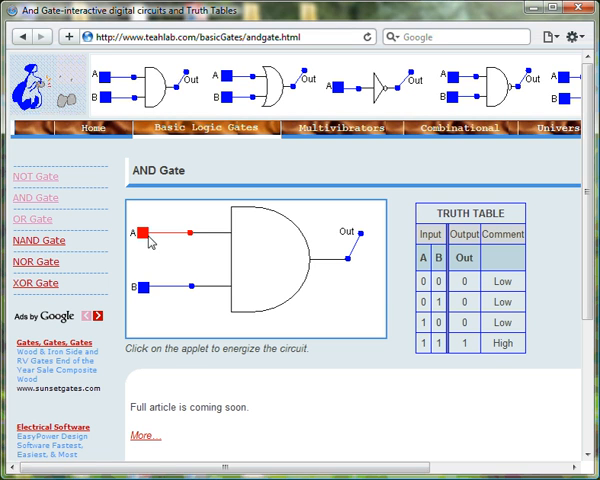
Step: Switch input A back to low so both inputs and the output read low
left_click(144, 236)
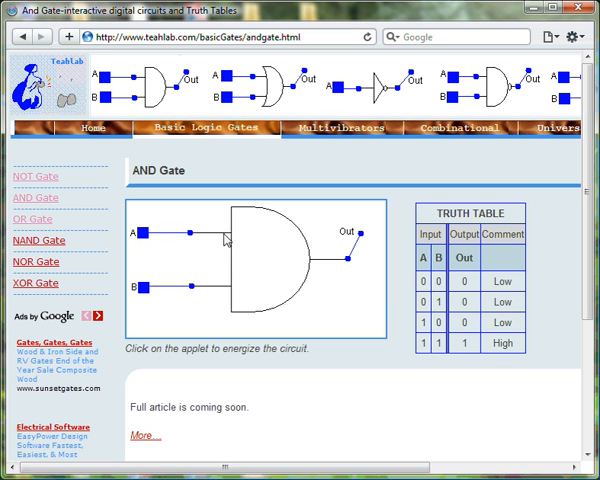
mouse_move(456, 234)
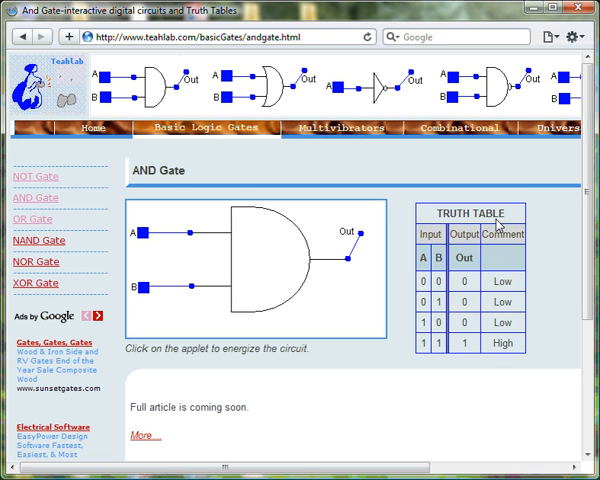
mouse_move(476, 268)
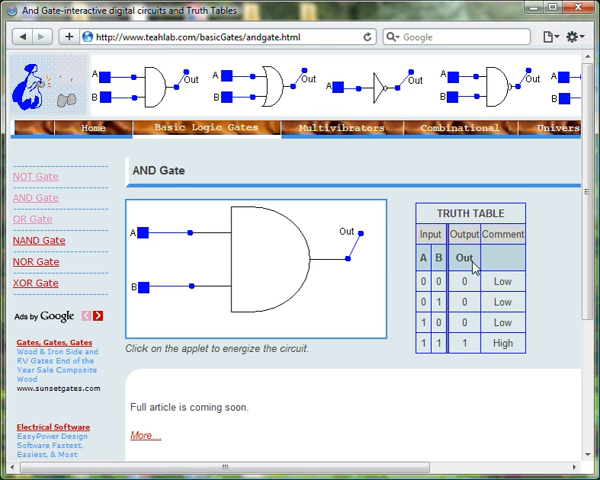
mouse_move(422, 270)
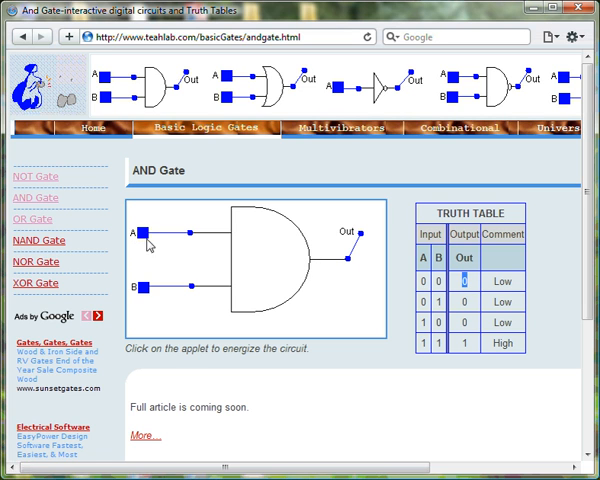
mouse_move(342, 246)
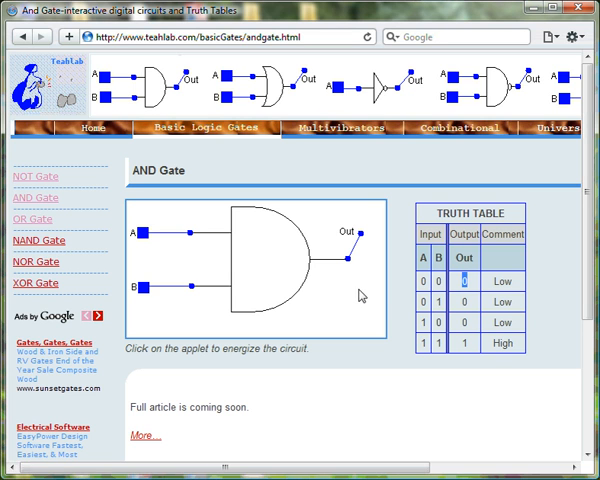
mouse_move(420, 308)
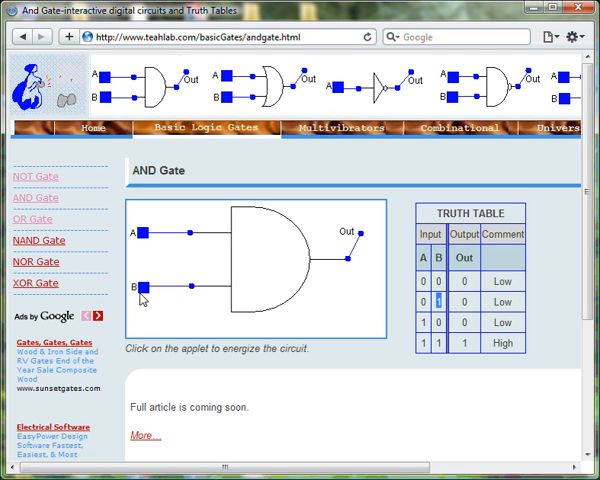
left_click(142, 292)
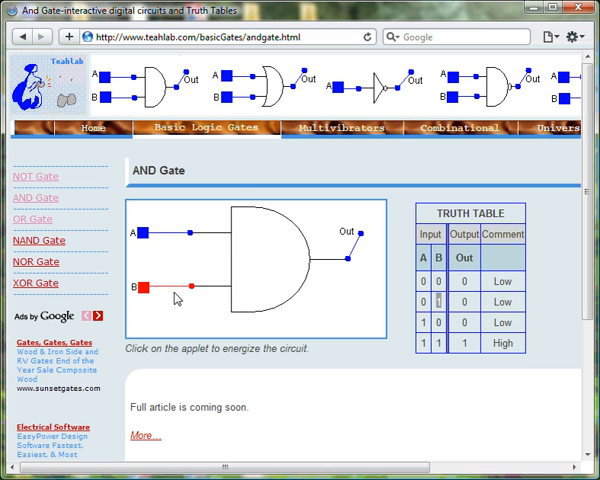
mouse_move(168, 302)
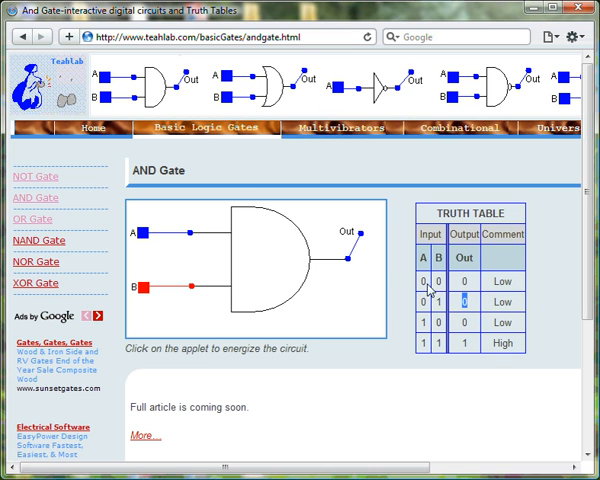
left_click(140, 290)
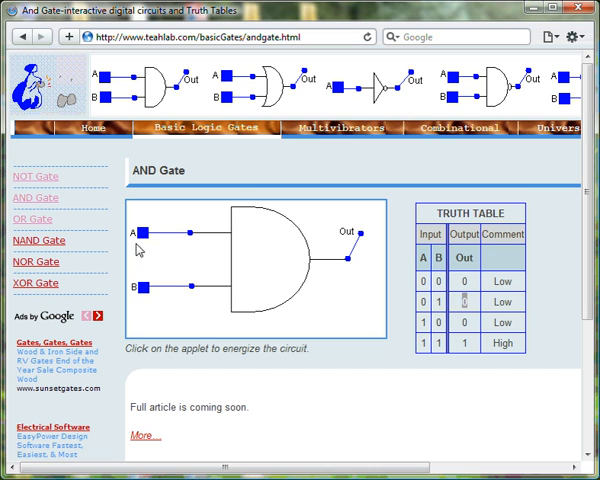
Step: Switch input A high with B low, matching the 1 0 truth-table row
left_click(144, 232)
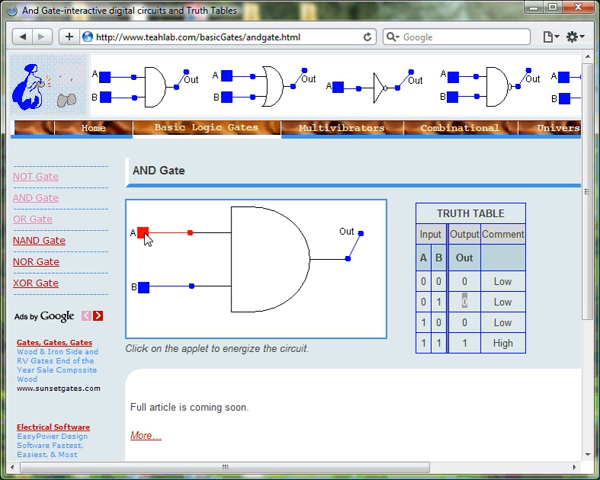
mouse_move(152, 270)
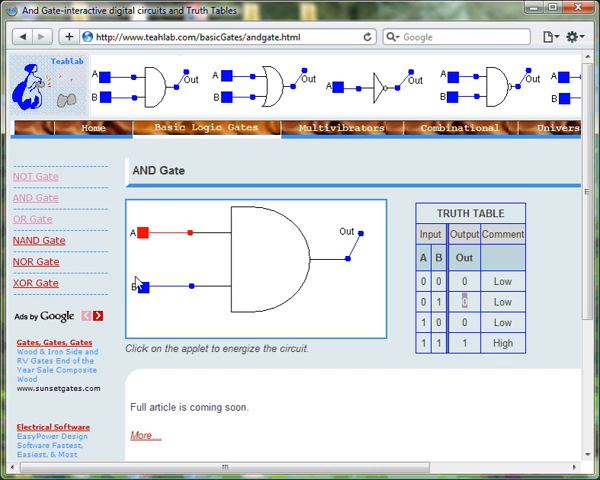
mouse_move(168, 286)
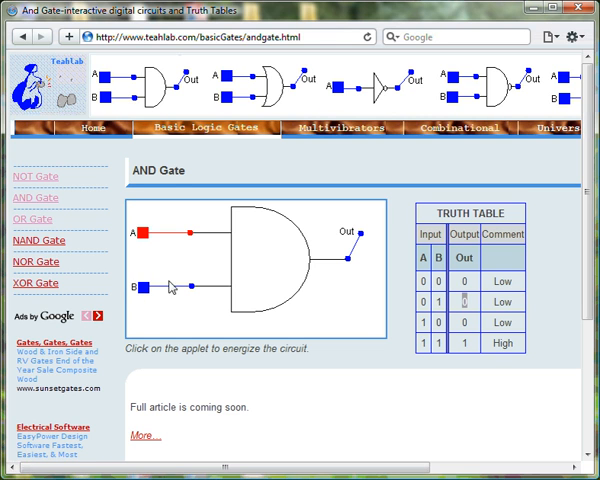
mouse_move(368, 244)
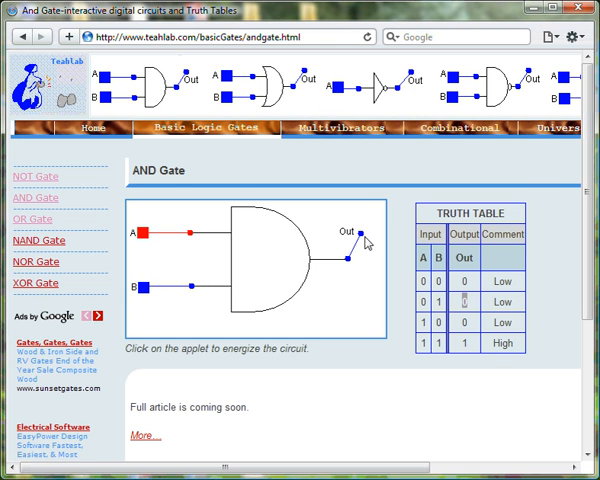
mouse_move(348, 256)
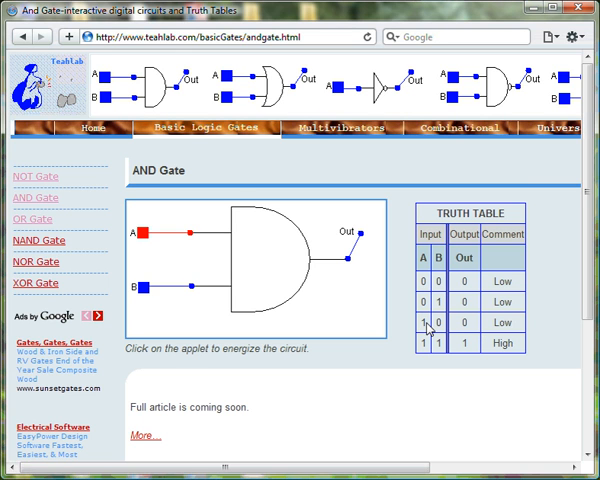
mouse_move(330, 340)
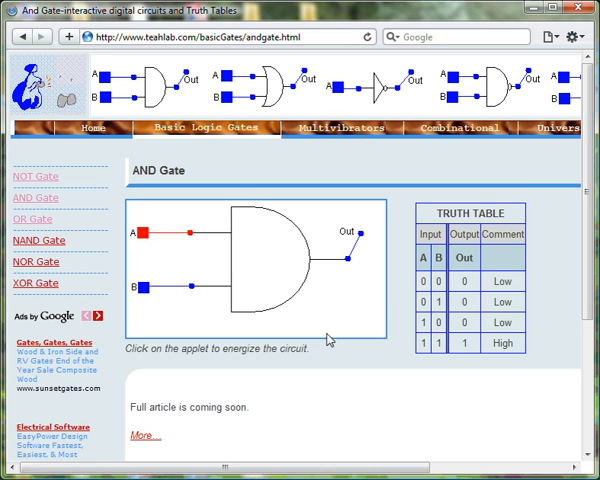
mouse_move(136, 238)
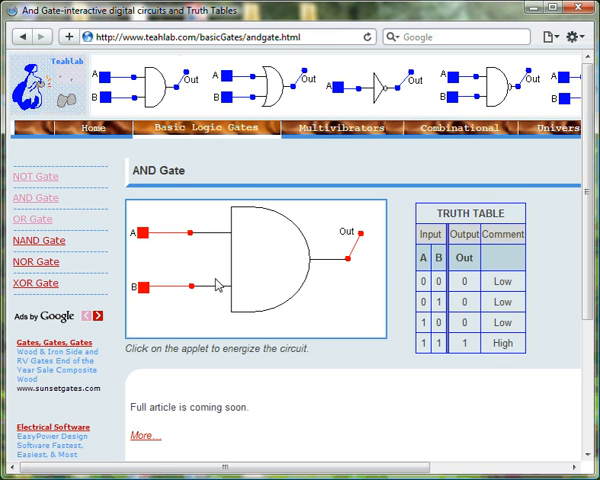
mouse_move(328, 294)
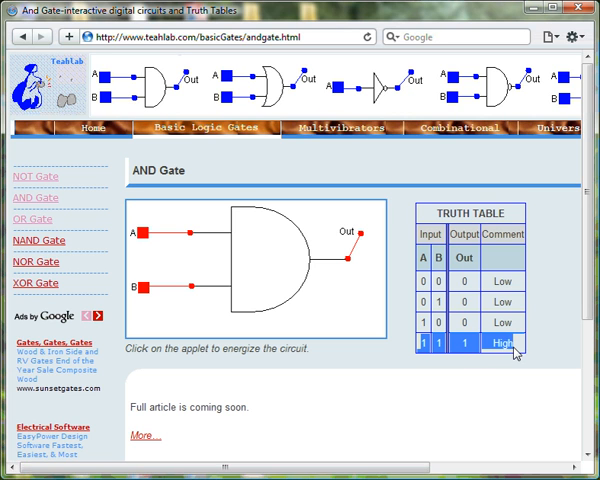
mouse_move(476, 356)
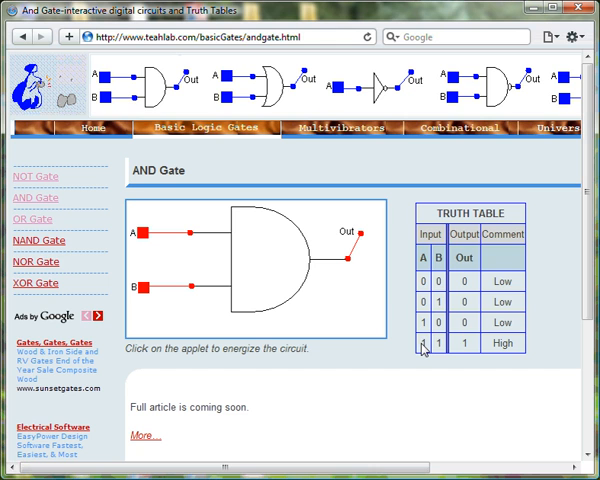
Step: Toggle the gate inputs so both A and B end up low with the output low
left_click(424, 344)
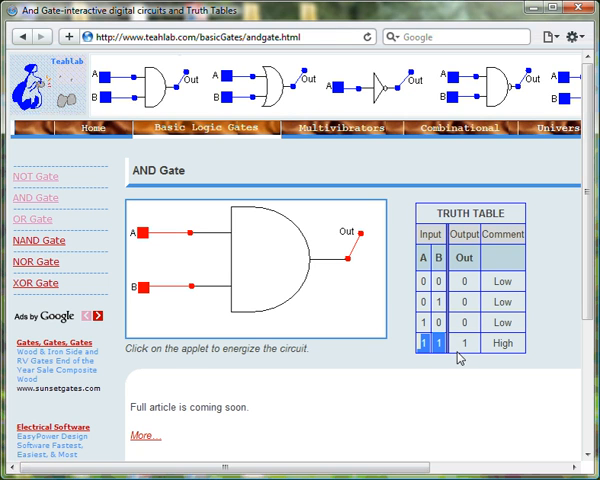
mouse_move(462, 352)
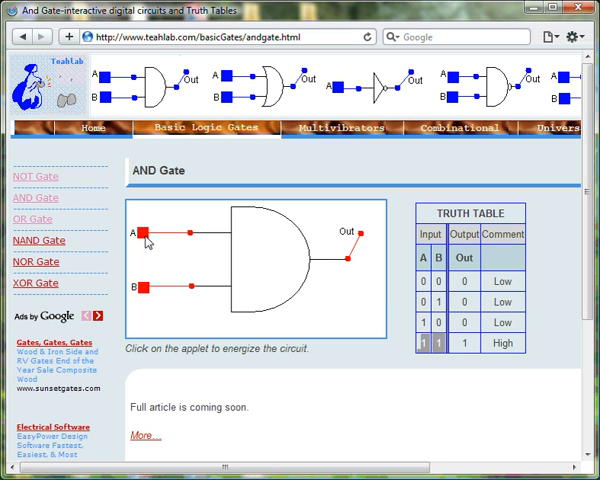
left_click(144, 292)
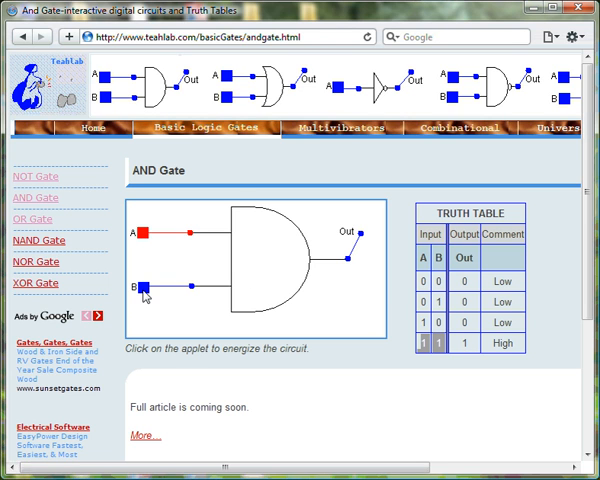
left_click(144, 232)
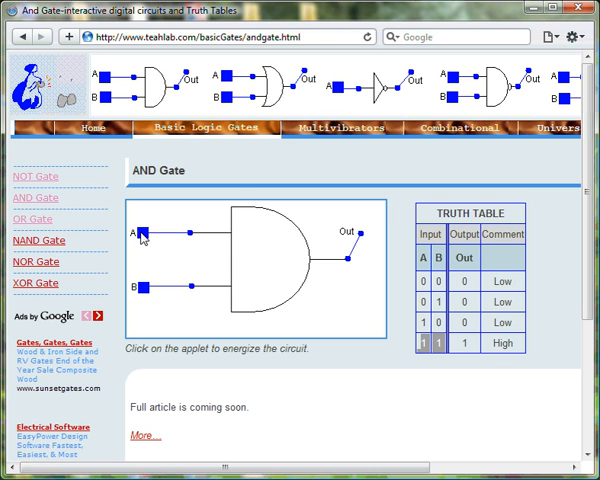
left_click(144, 288)
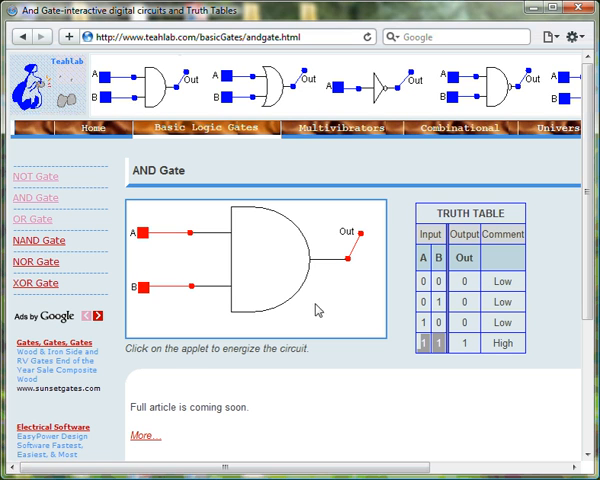
mouse_move(472, 352)
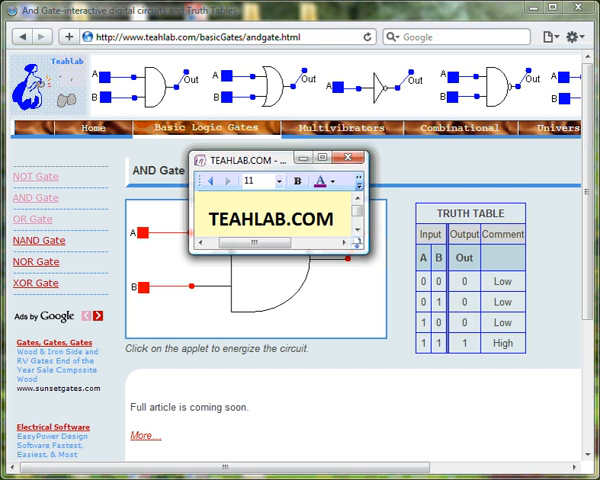
Step: Go to the Teahlab home page and open the Boolean Algebra article under Fundamentals
left_click(348, 156)
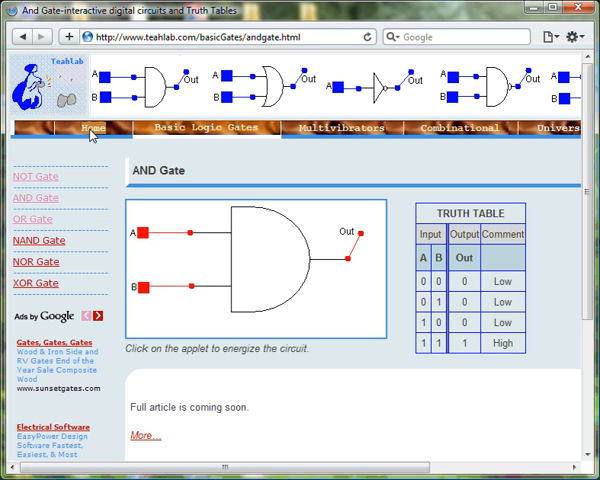
left_click(88, 128)
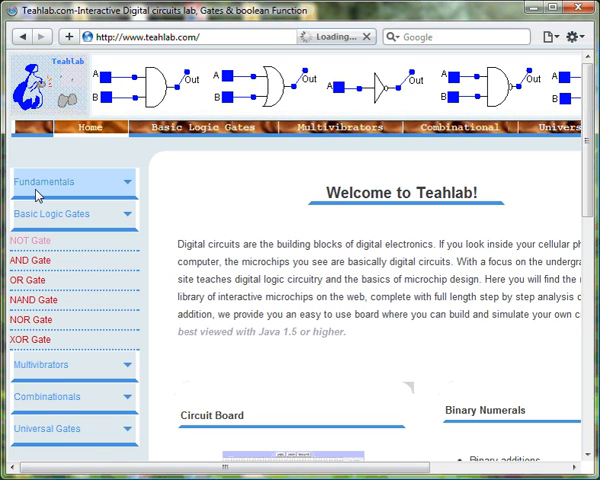
left_click(70, 180)
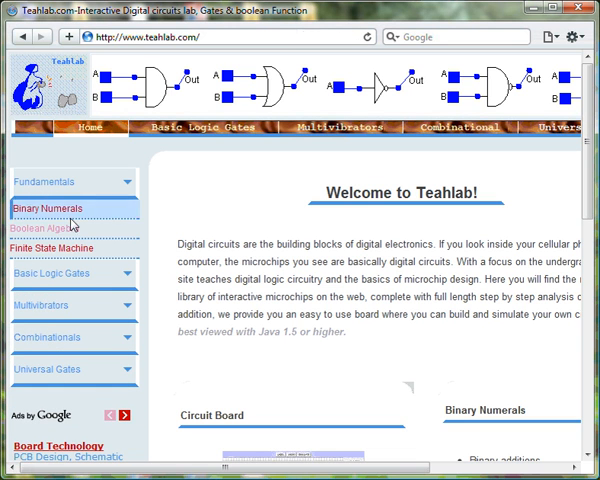
left_click(46, 228)
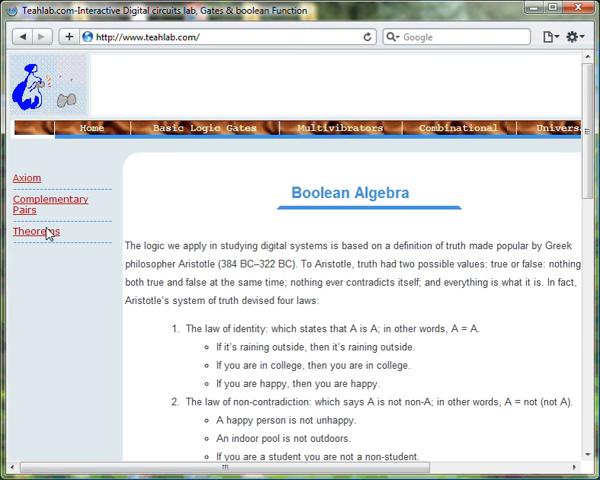
left_click(36, 232)
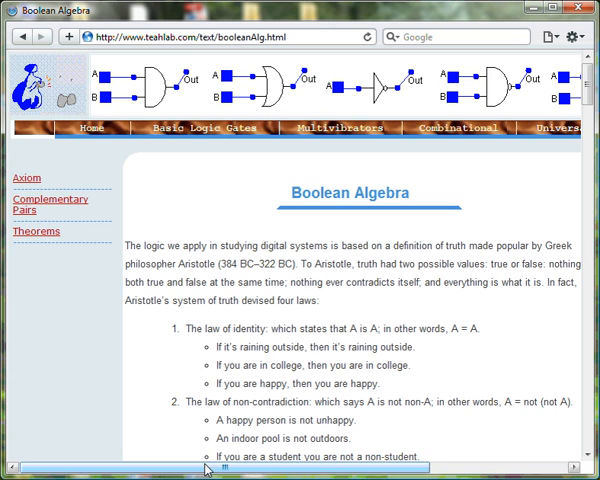
Step: Scroll the Boolean Algebra article past the AND/OR axioms to the theorem table
scroll("right", 3)
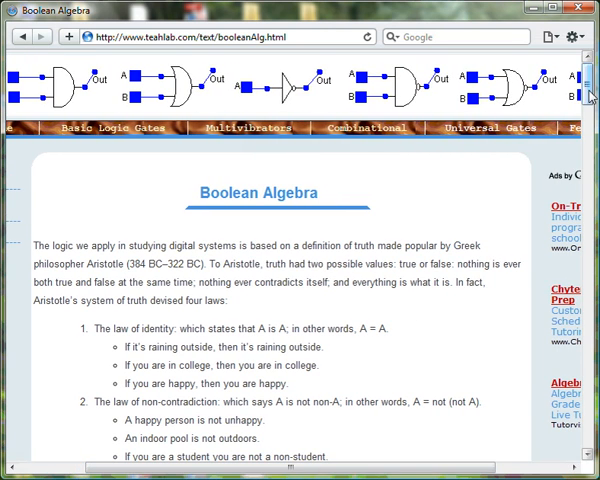
scroll("down", 3)
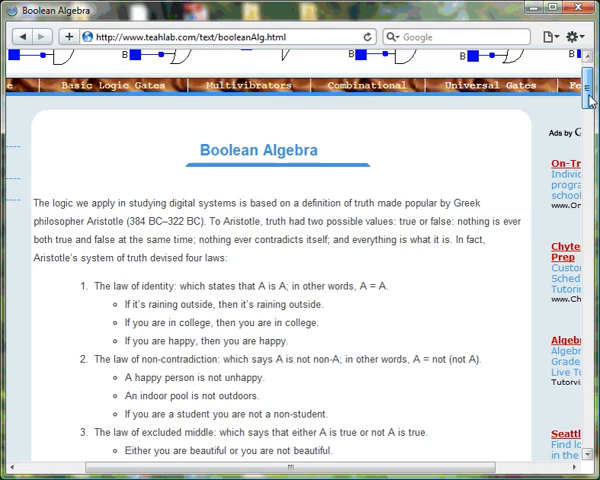
scroll("down", 3)
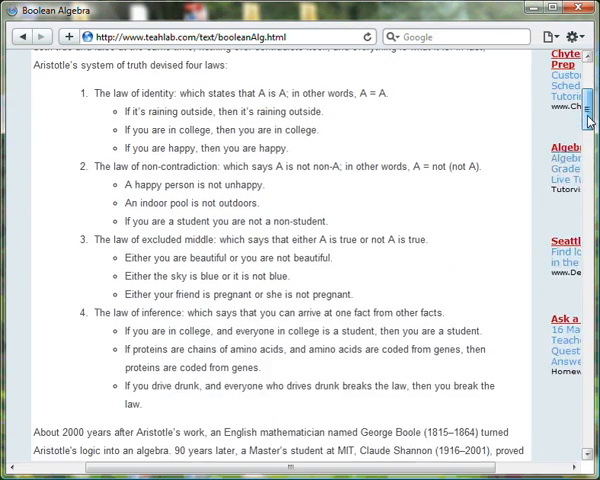
scroll("down", 3)
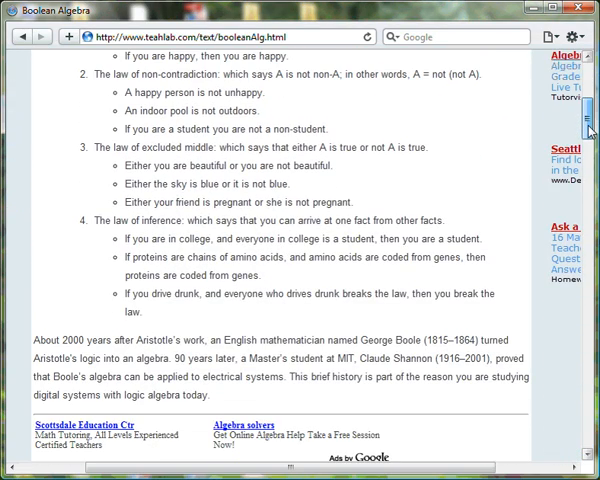
scroll("down", 3)
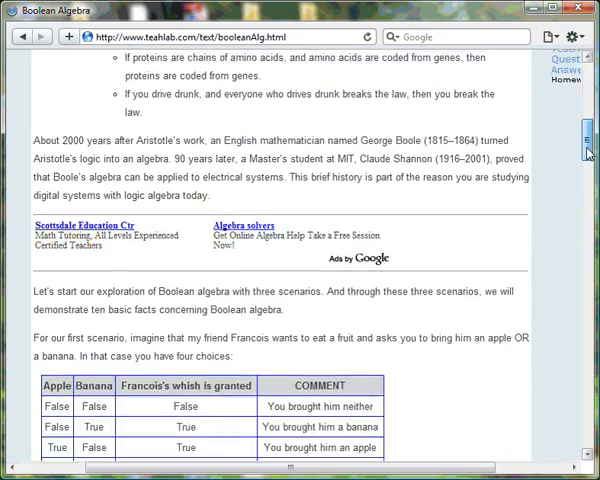
scroll("down", 3)
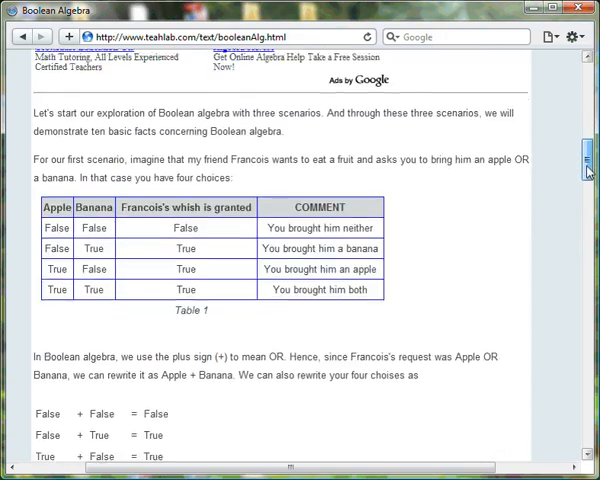
scroll("down", 3)
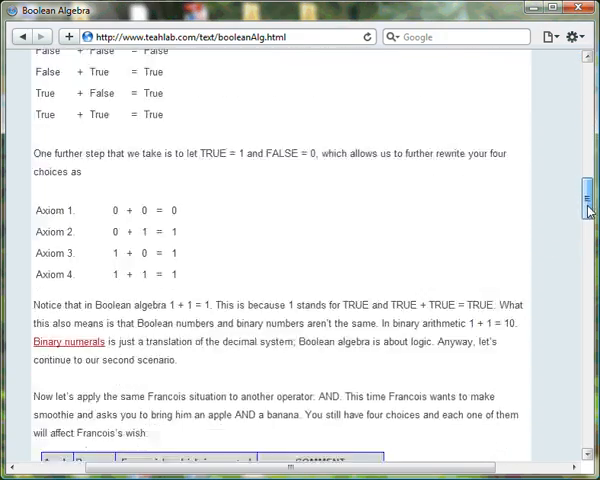
scroll("down", 3)
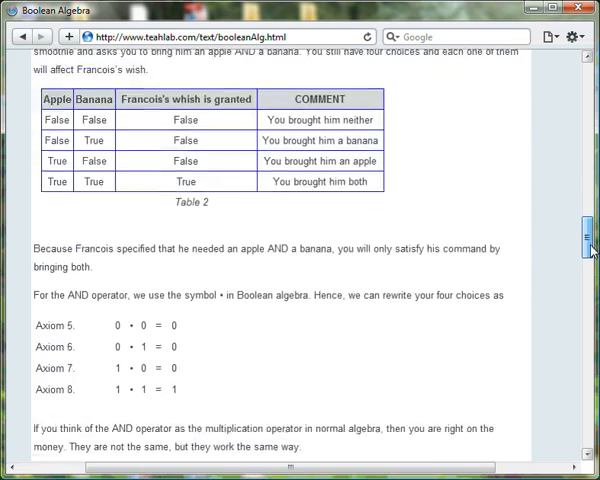
scroll("down", 3)
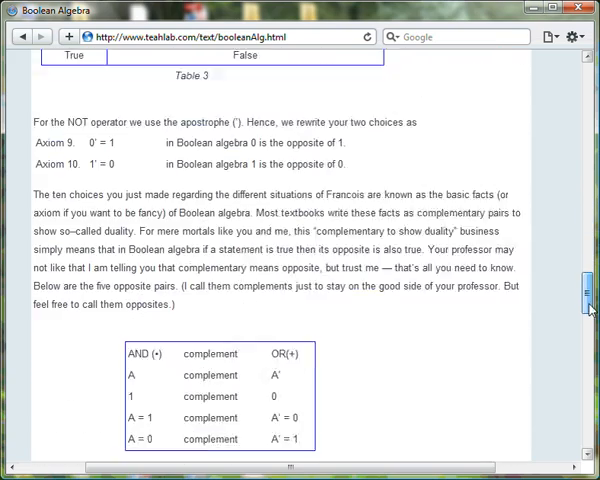
scroll("down", 3)
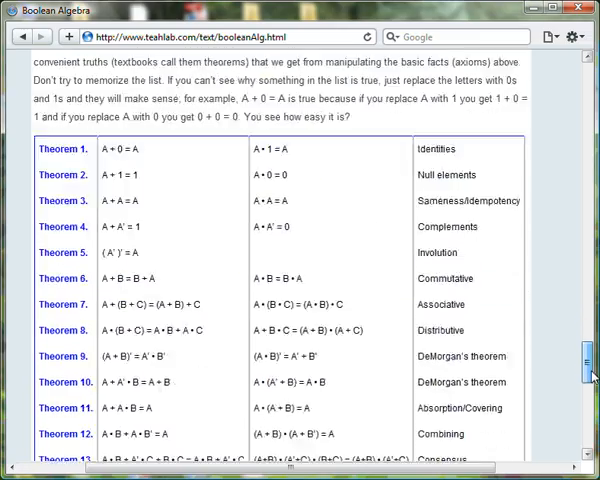
Step: Scroll past the Theorem 1–13 table to the 'Given F = …, simplify F' example
scroll("down", 3)
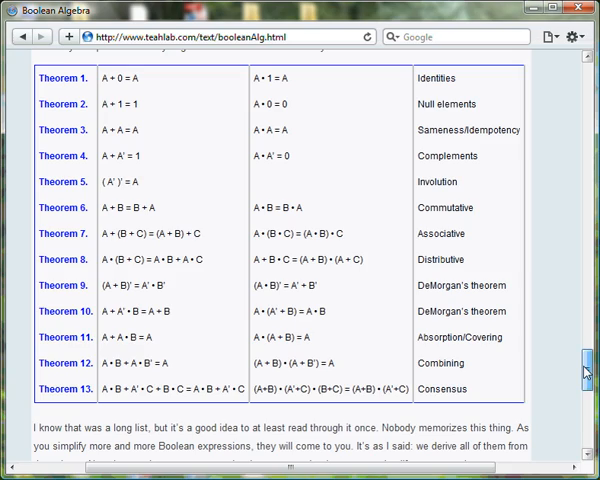
scroll("down", 3)
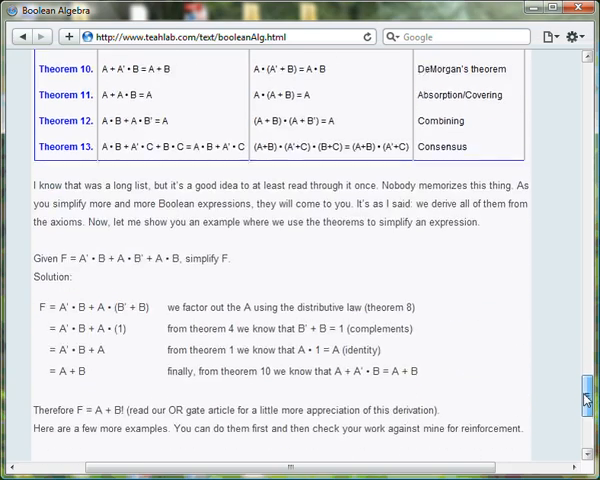
Step: Scroll through the A + B·C proof example down to the article footer
scroll("down", 3)
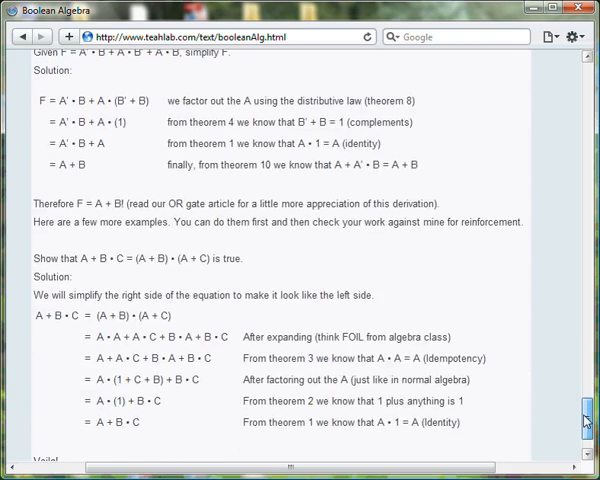
scroll("up", 3)
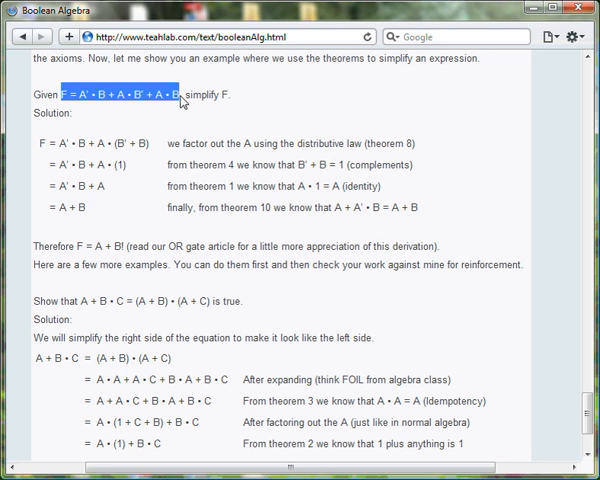
mouse_move(140, 172)
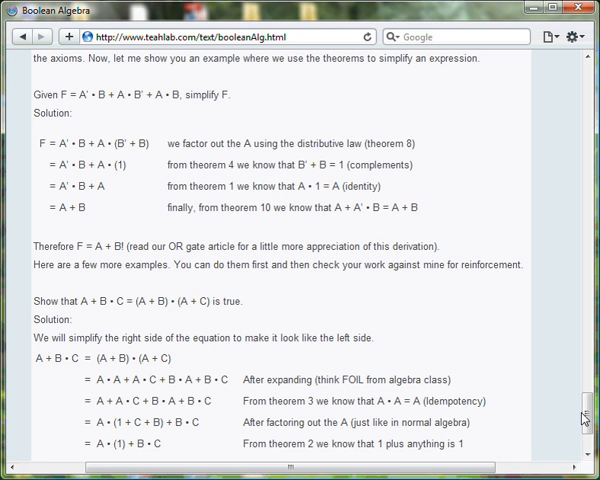
scroll("down", 3)
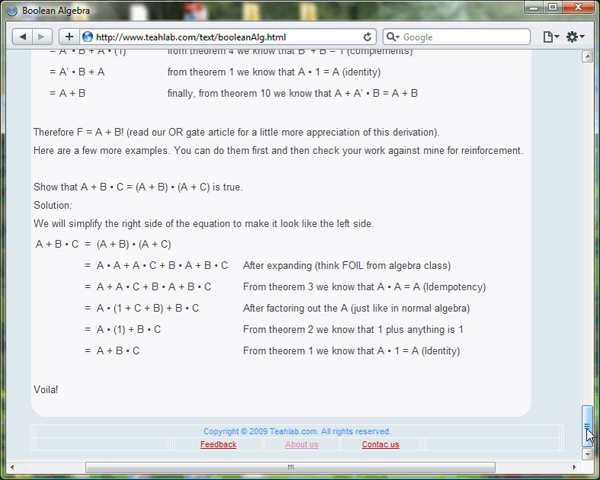